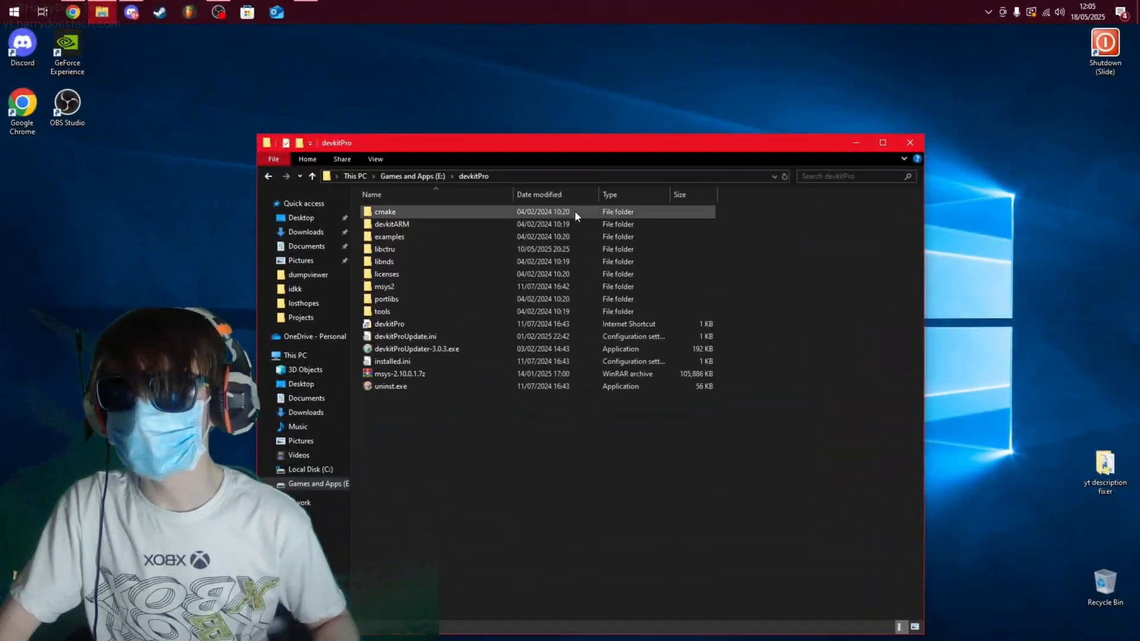
- Drill down through examples and 3ds toward the floppybird graphics example folder
double_click(389, 236)
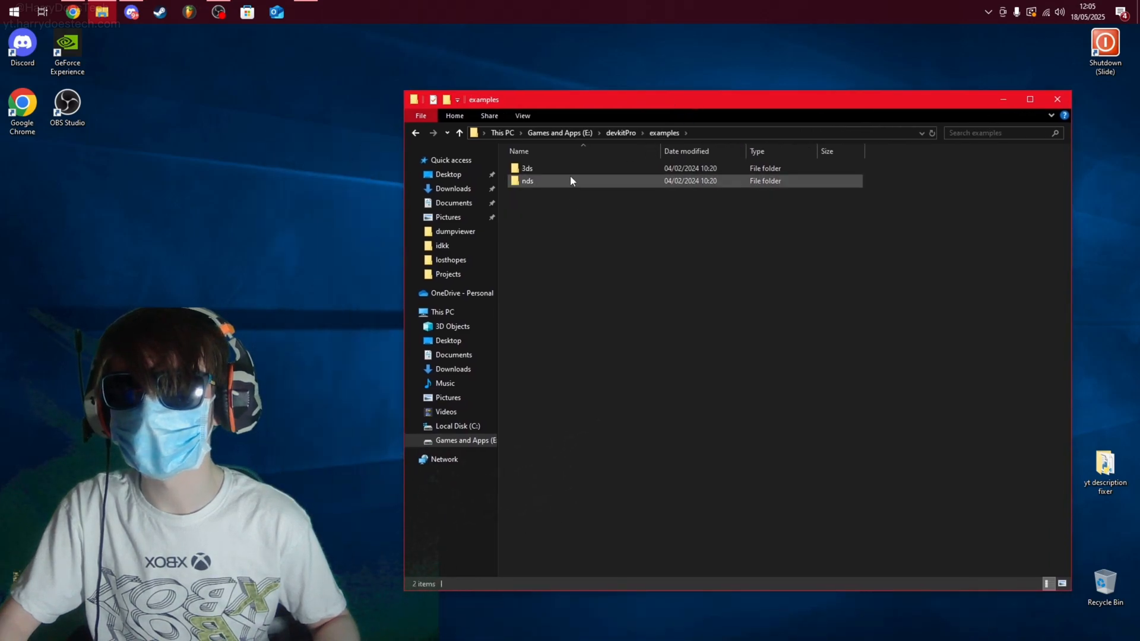
double_click(526, 167)
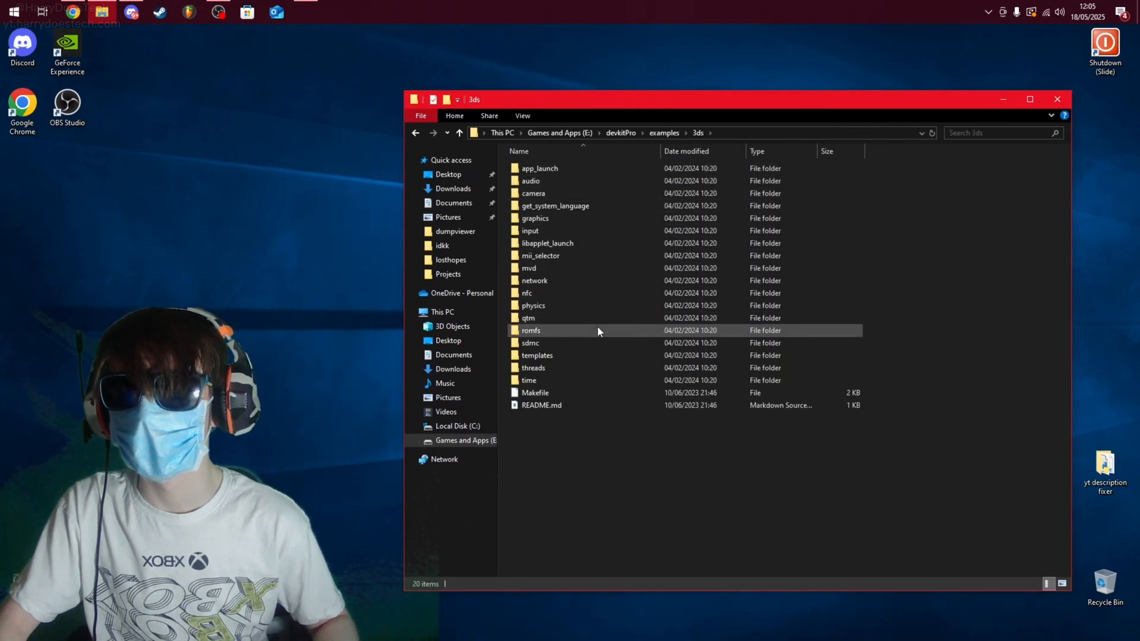
double_click(534, 219)
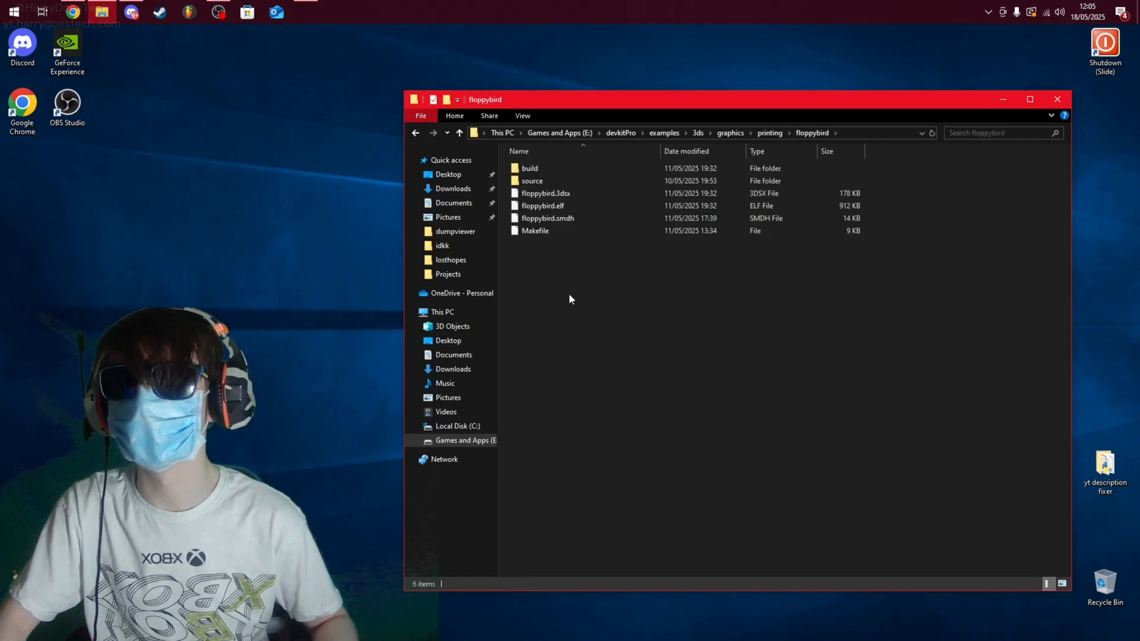
- Open the floppybird folder with Code and bring the new VS Code window forward
right_click(570, 300)
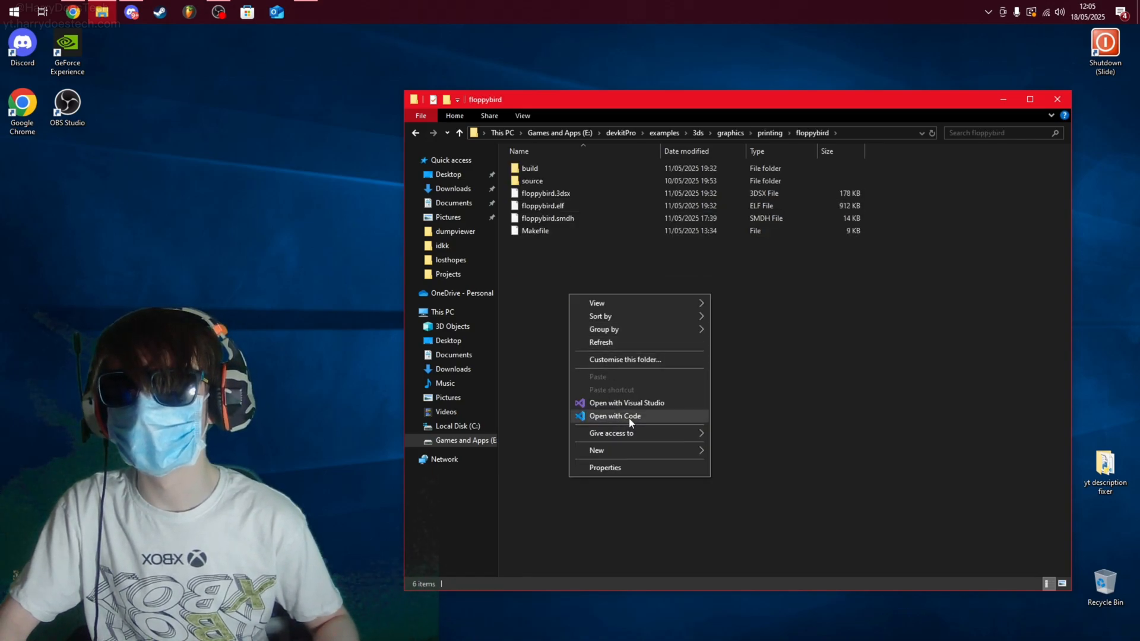
left_click(614, 415)
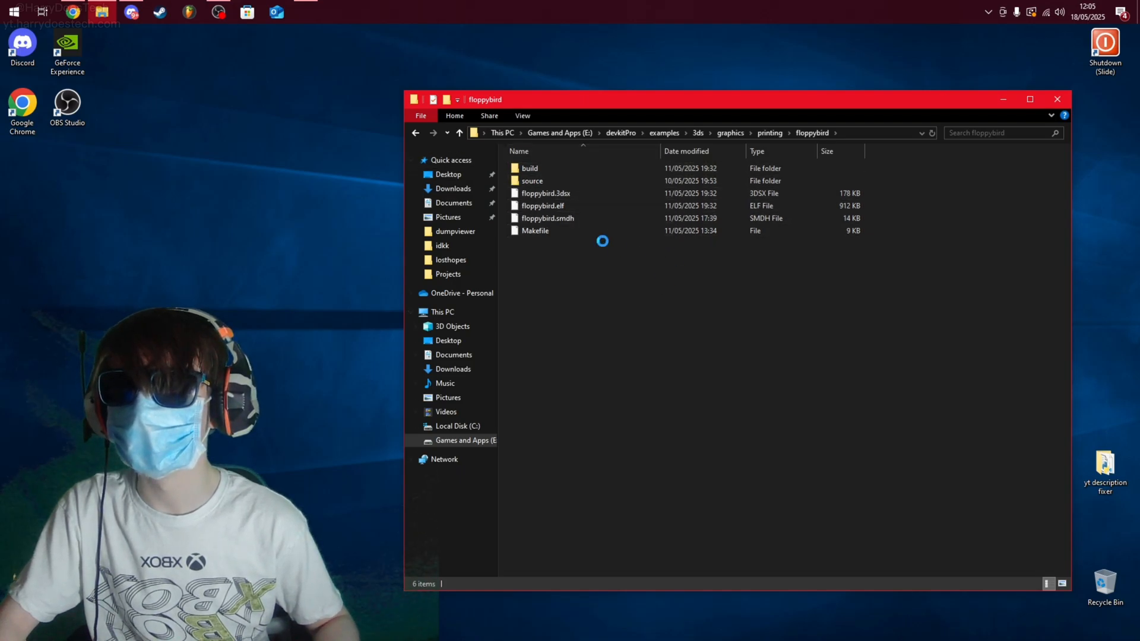
left_click(335, 12)
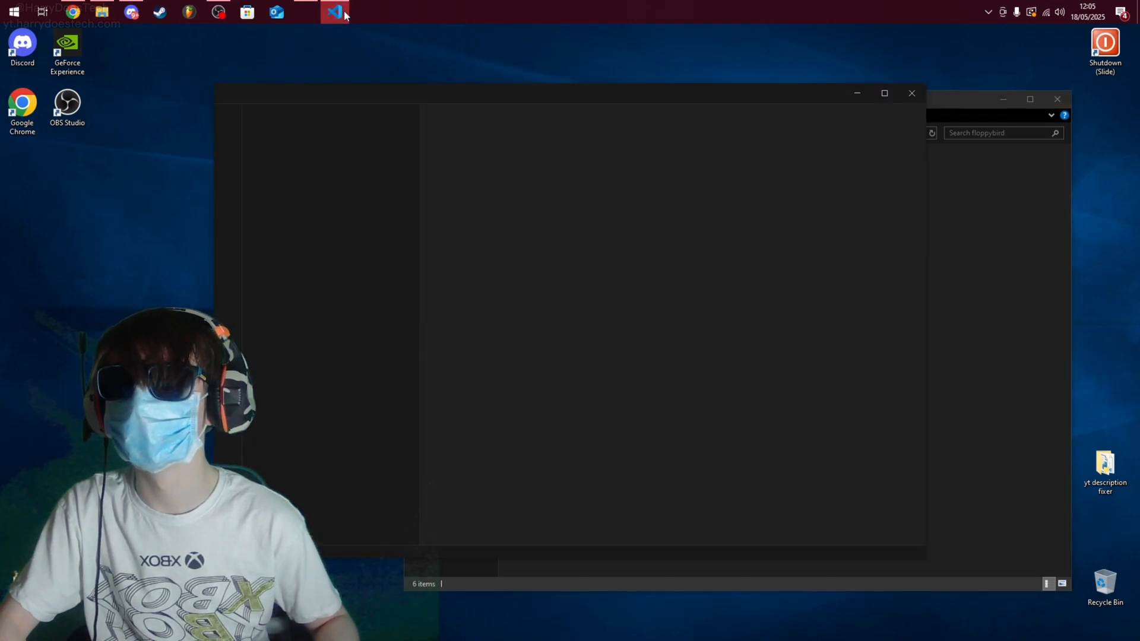
- Open main.c from the source folder and scroll down through the game source
left_click(334, 12)
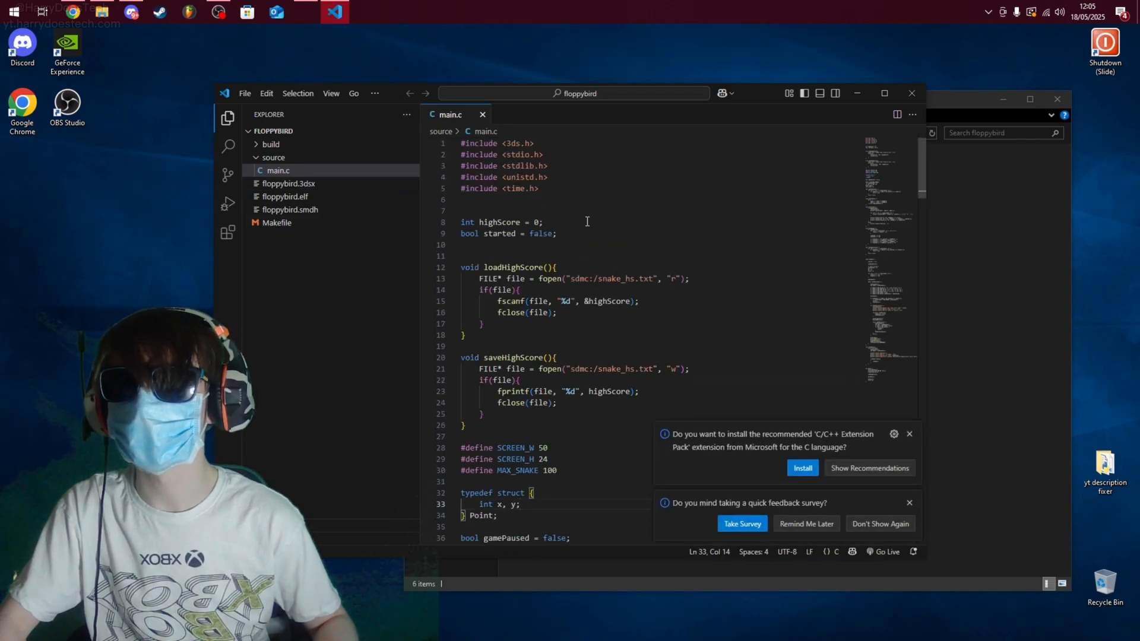
scroll("down", 3)
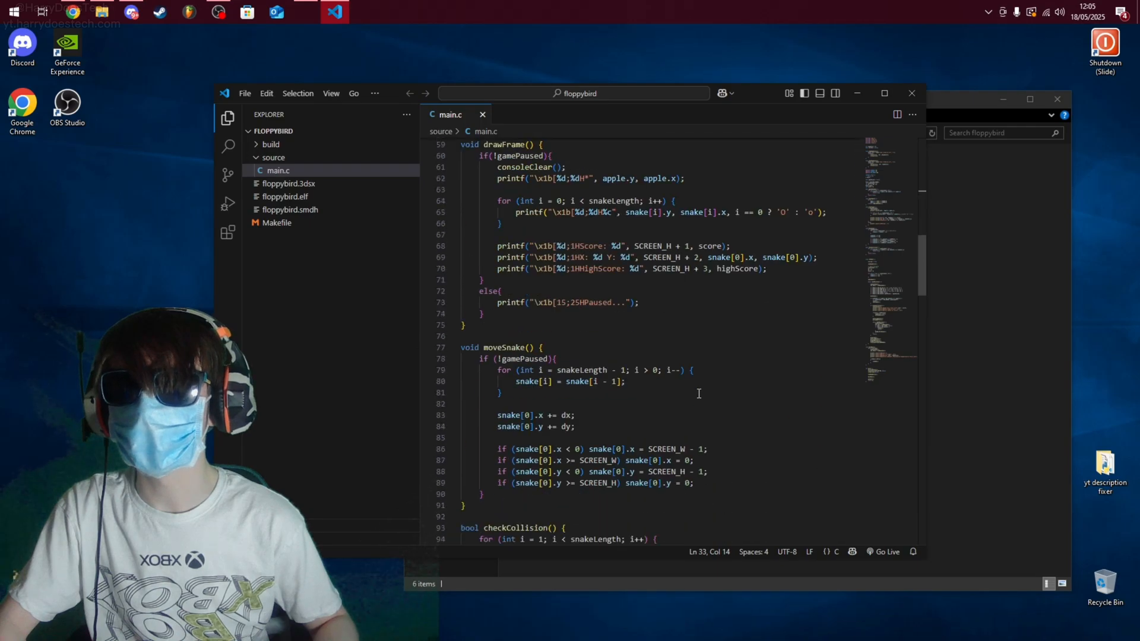
scroll("down", 3)
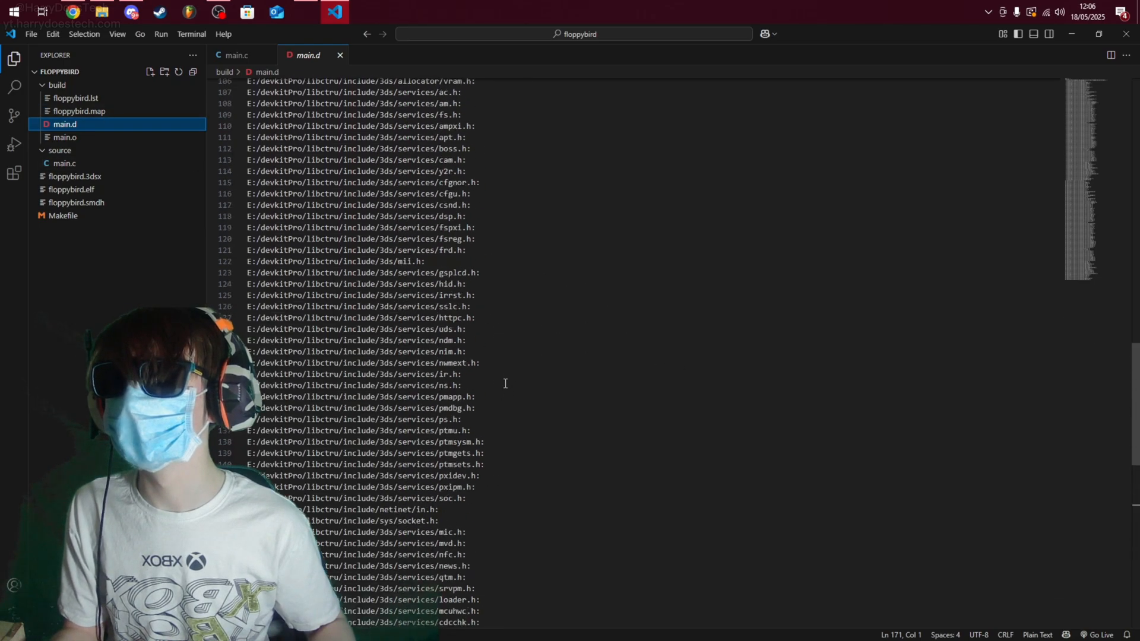
- View main.o and floppybird.map build outputs, collapse the build folder and return to main.c
left_click(64, 137)
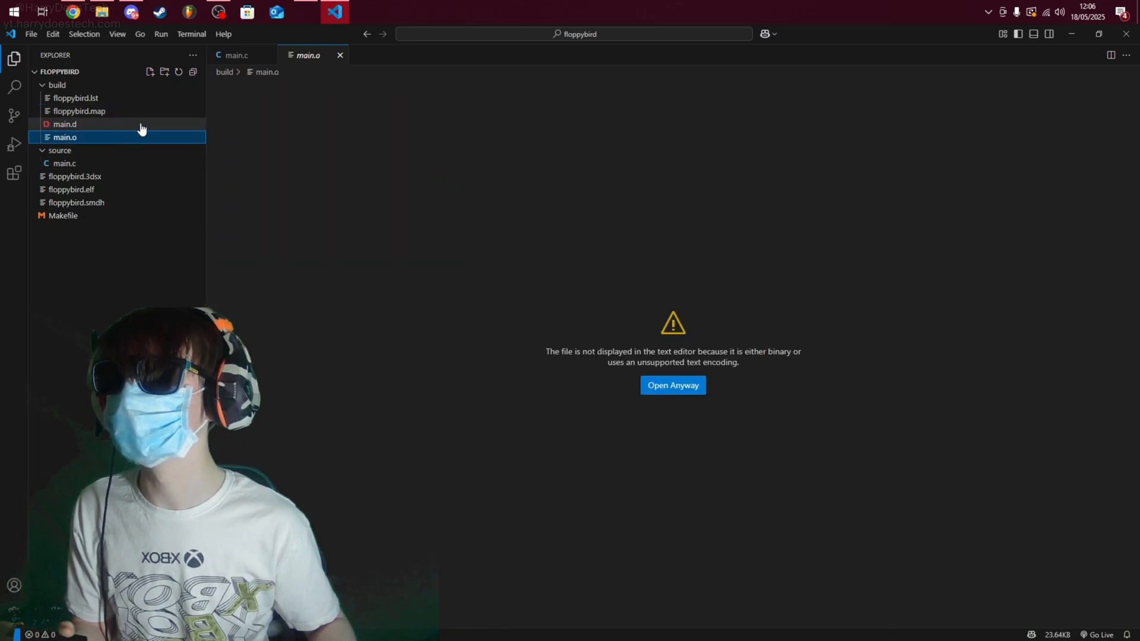
left_click(78, 111)
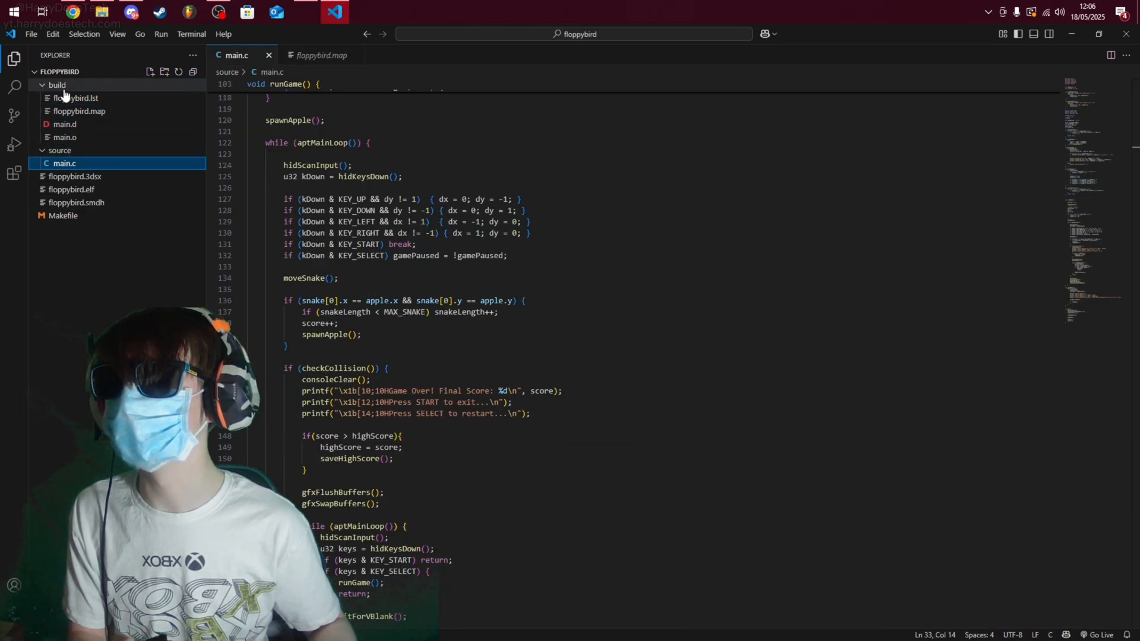
left_click(57, 85)
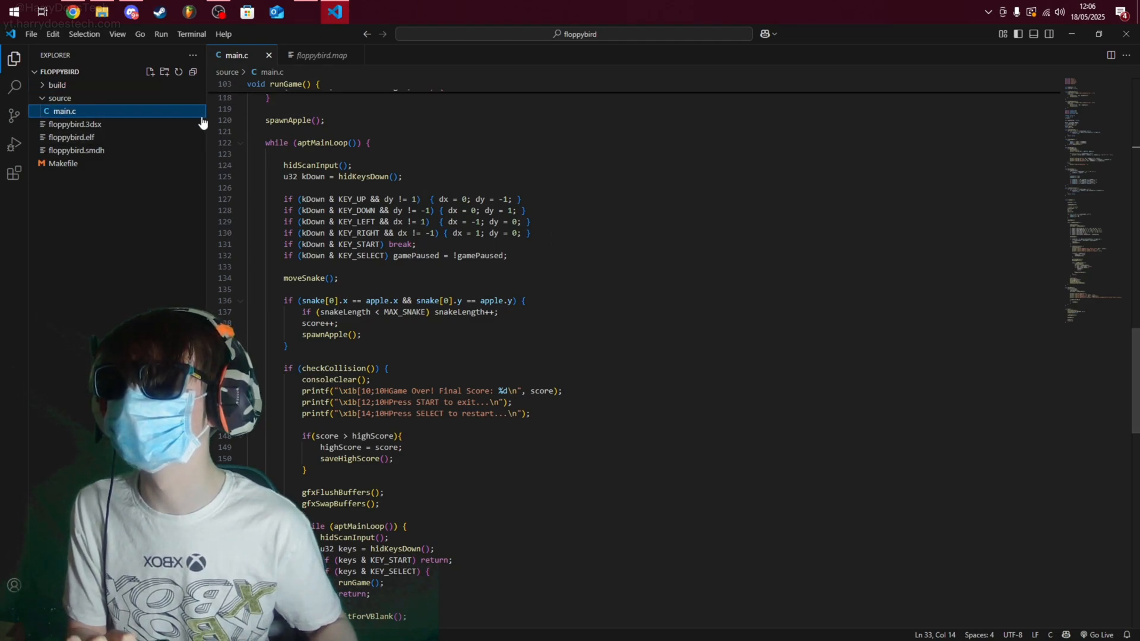
left_click(217, 12)
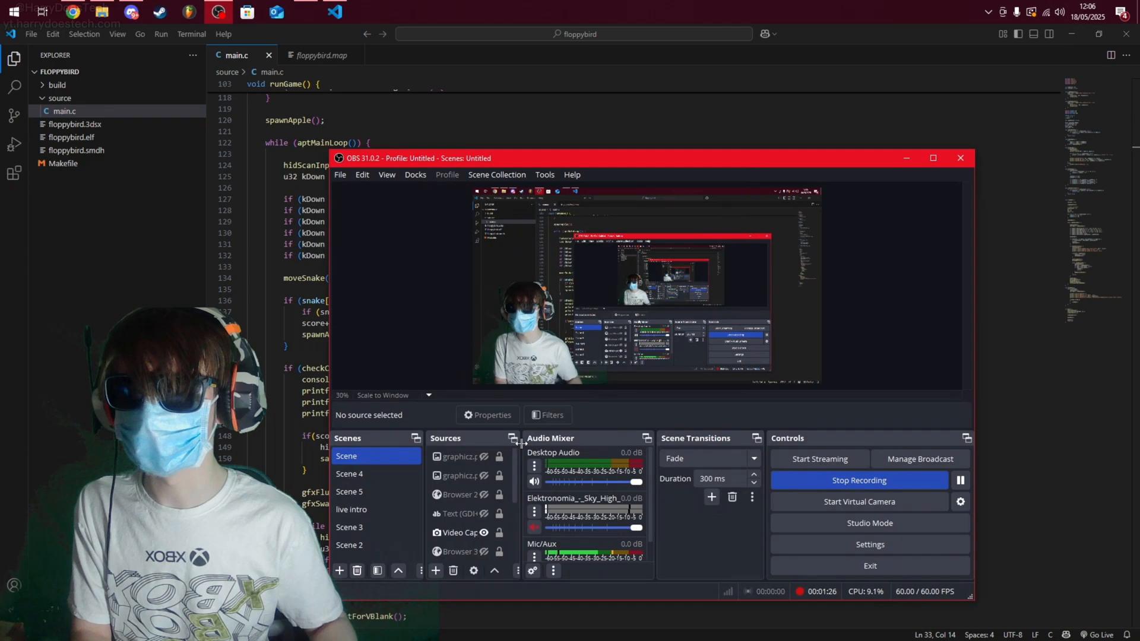